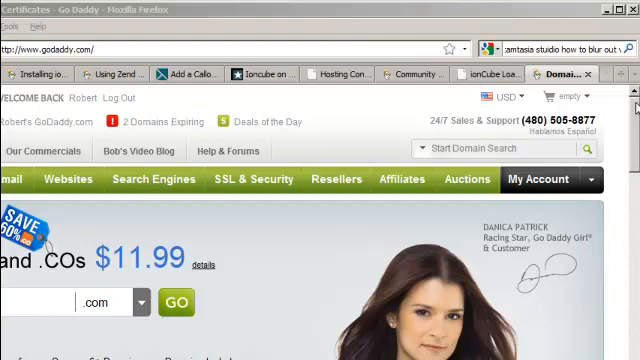
- Search Help for 'ioncube' and open the Installing ionCube on Your Linux Hosting Account article
scroll("down", 3)
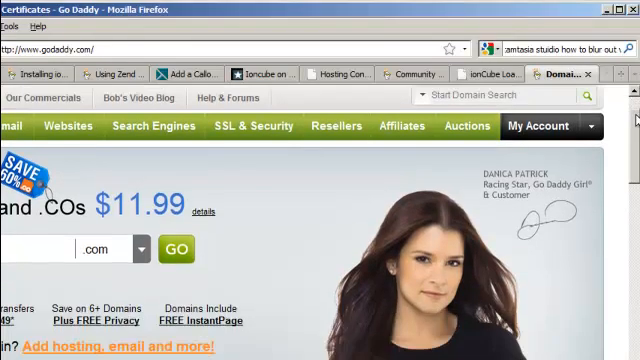
scroll("down", 3)
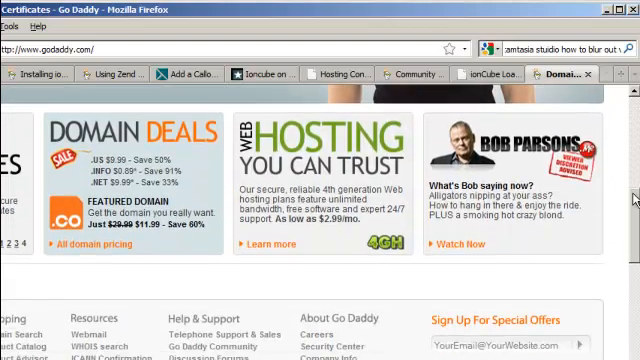
scroll("down", 3)
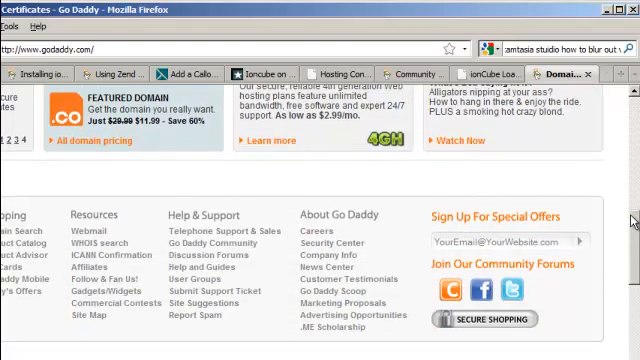
scroll("down", 3)
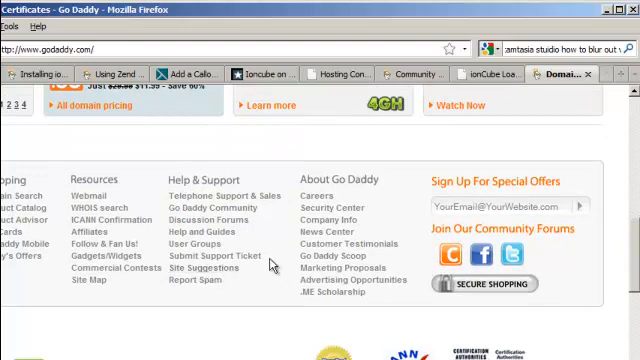
mouse_move(177, 245)
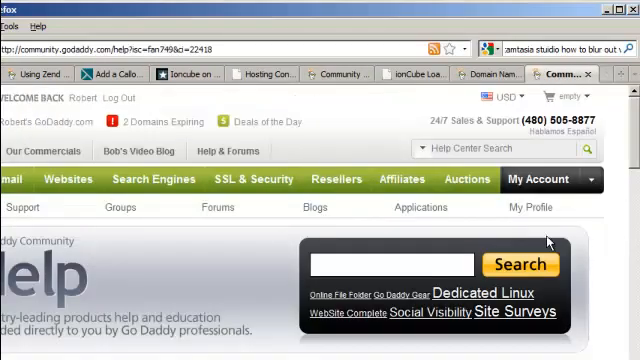
type("ioncube")
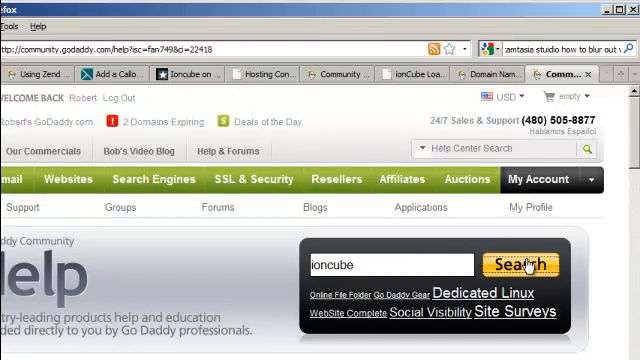
left_click(524, 265)
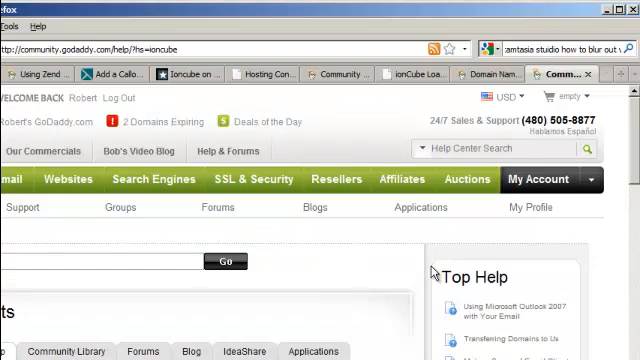
scroll("down", 3)
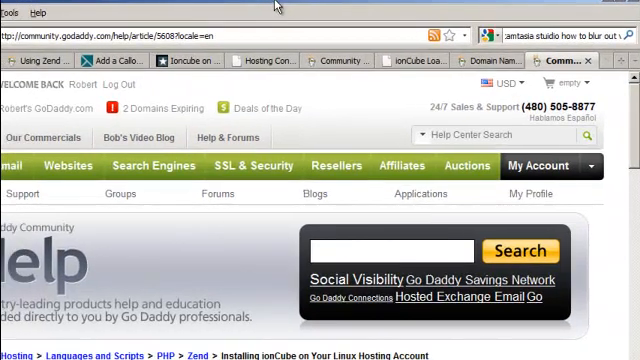
scroll("down", 3)
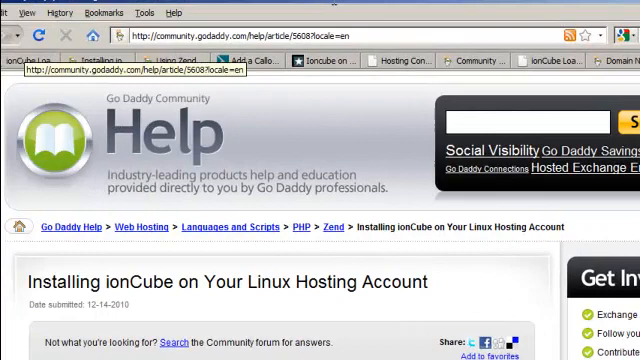
- Read through the To Install ionCube steps of the installation article
scroll("down", 3)
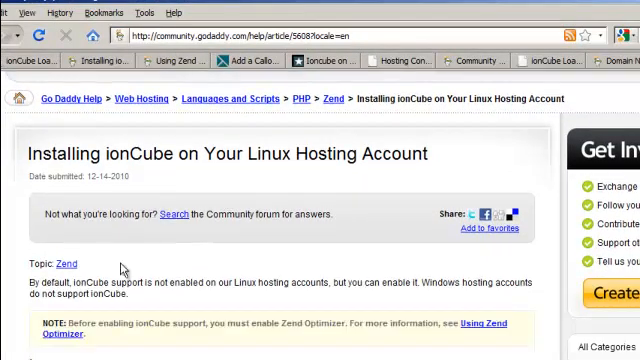
scroll("down", 3)
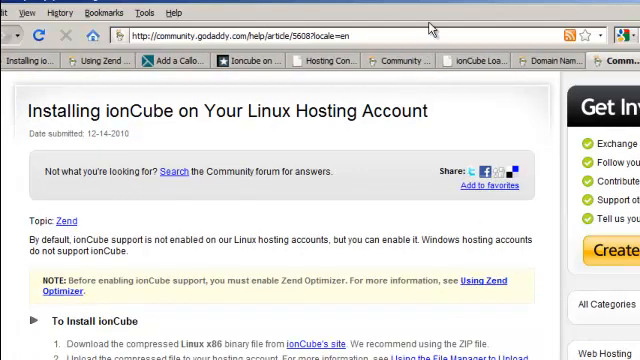
scroll("down", 3)
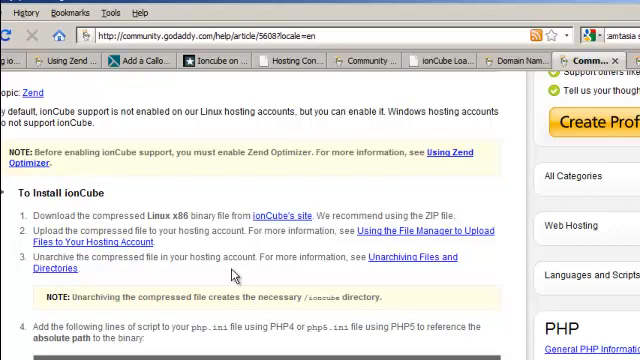
mouse_move(299, 192)
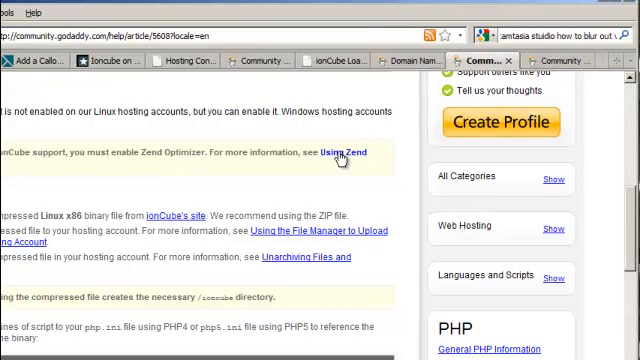
scroll("down", 3)
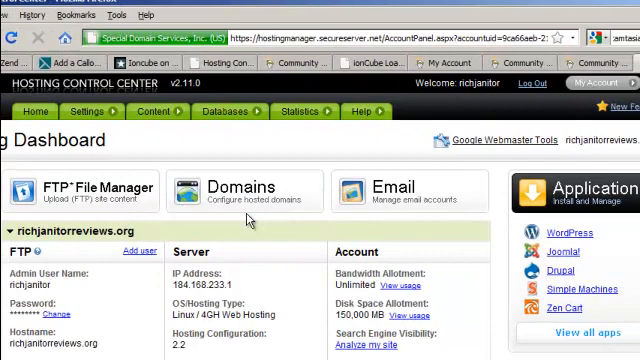
- Launch the FTP File Manager from the Hosting Dashboard icon
scroll("down", 3)
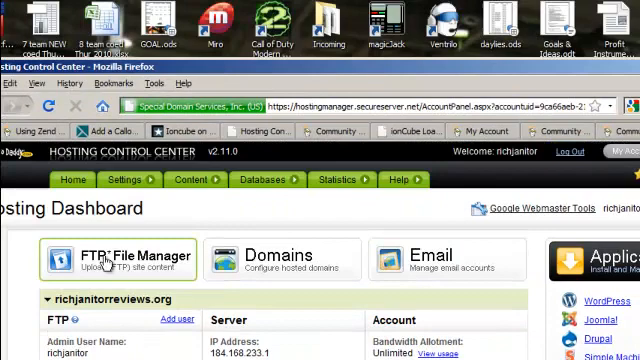
left_click(130, 256)
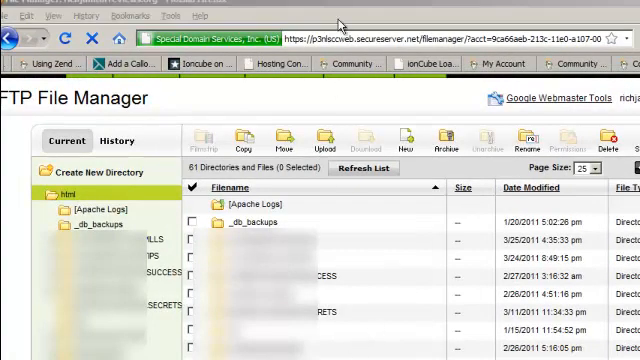
- Create a new directory named 'ioncube' inside the html root folder
scroll("down", 3)
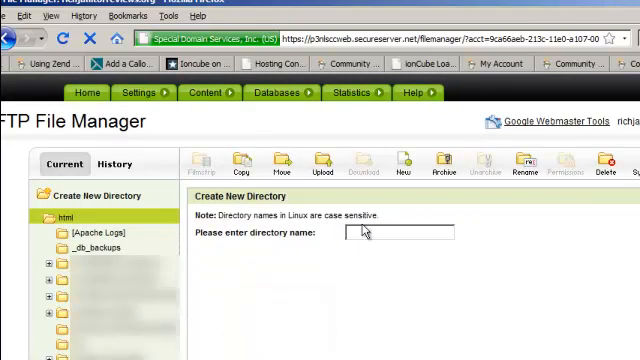
type("inc")
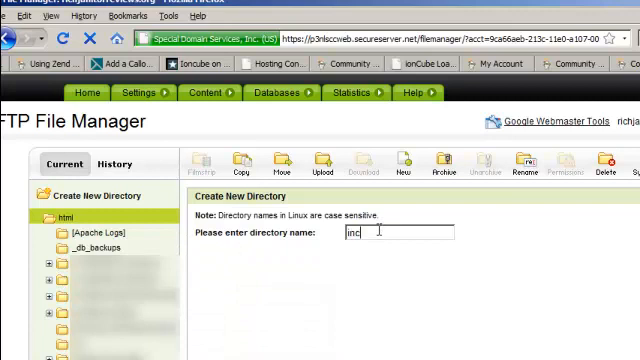
type("ioncube")
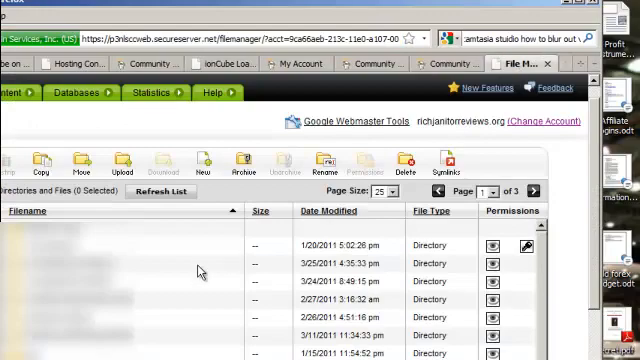
- Move the root file listing to page 2 of 3
scroll("down", 3)
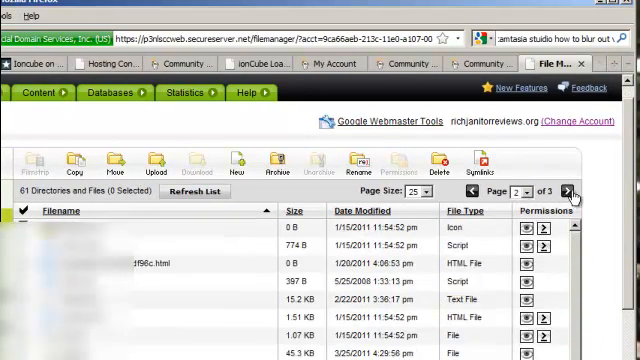
left_click(575, 190)
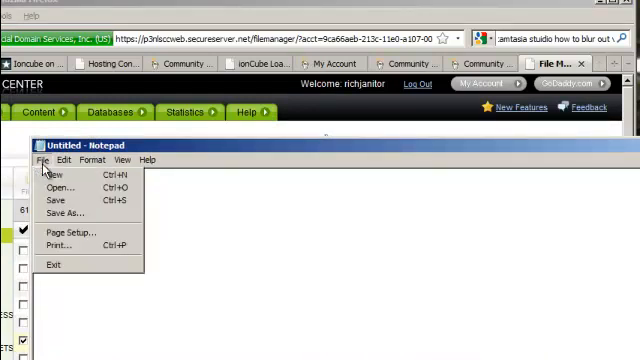
- Show the File menu of the blank Untitled Notepad document
left_click(64, 213)
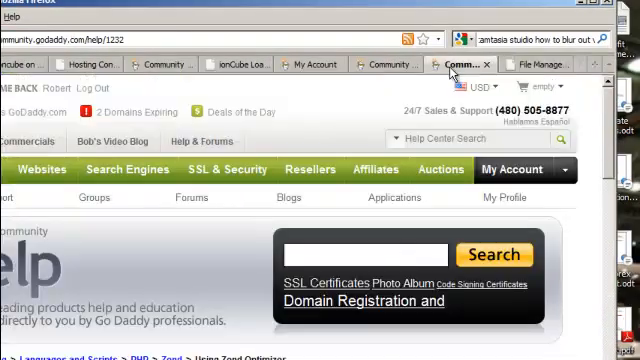
- Scroll the Using Zend Optimizer article to its [Zend] php5.ini code block
scroll("down", 3)
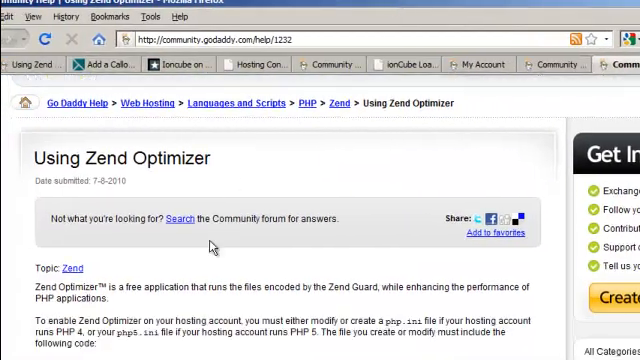
scroll("down", 3)
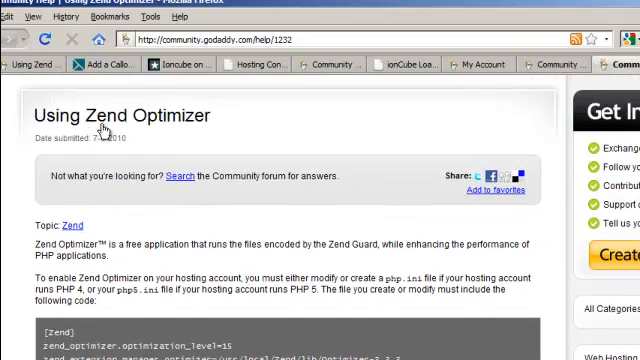
scroll("down", 3)
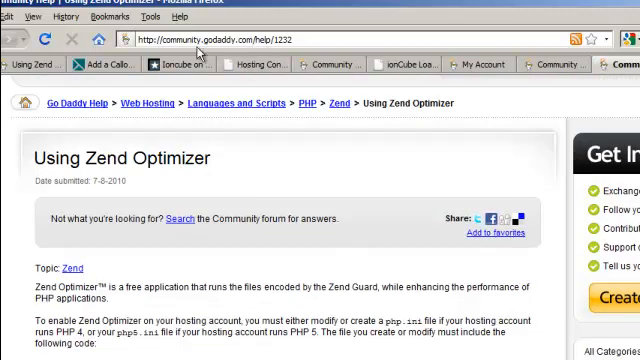
scroll("up", 3)
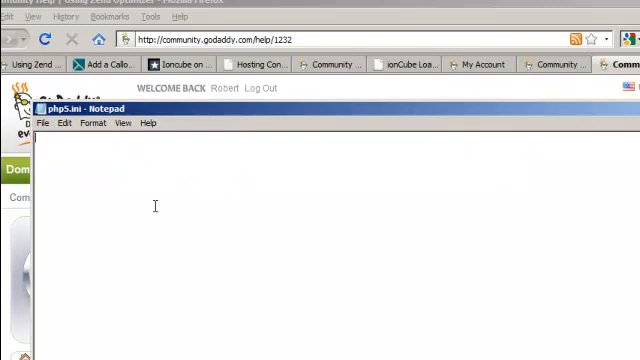
- Enter the [Zend] heading and bring up the Deluxe Linux hosting plan listing
type("[Zend]")
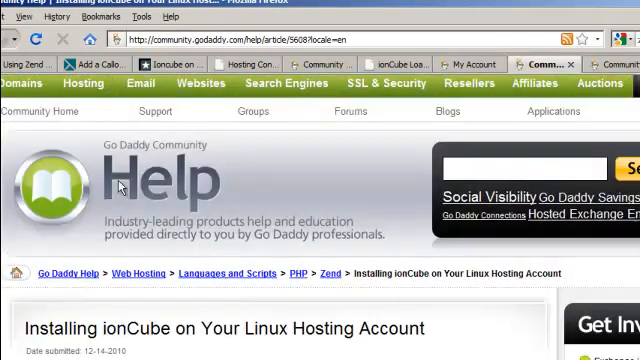
scroll("down", 3)
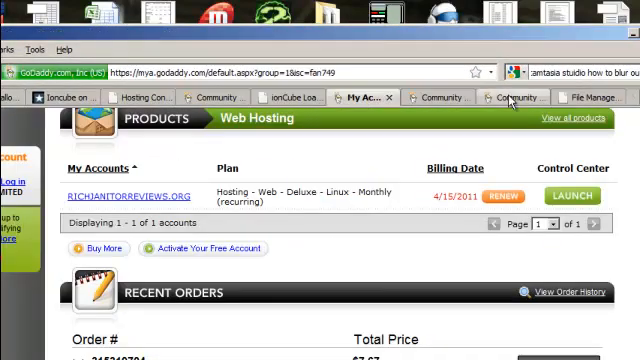
- Check php5.ini's ionCube zend_extension line in the File Manager editor, then open the dashboard
left_click(510, 97)
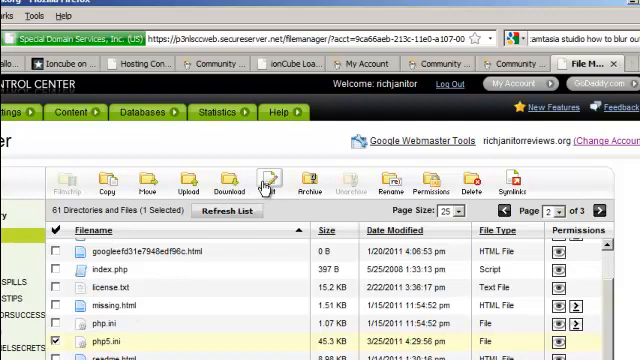
left_click(272, 184)
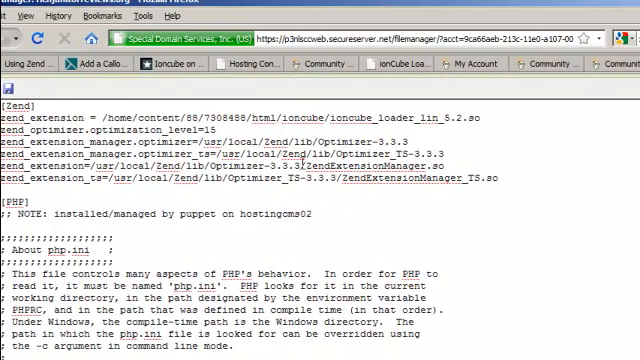
scroll("down", 3)
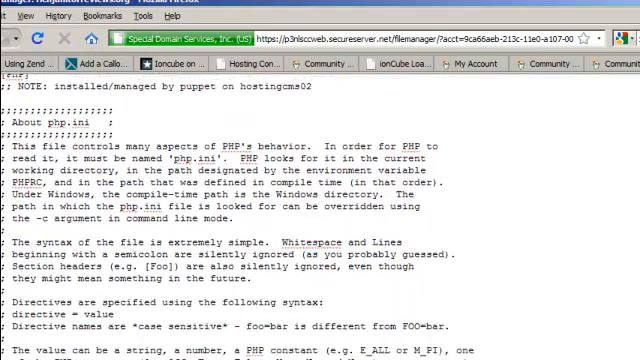
scroll("up", 3)
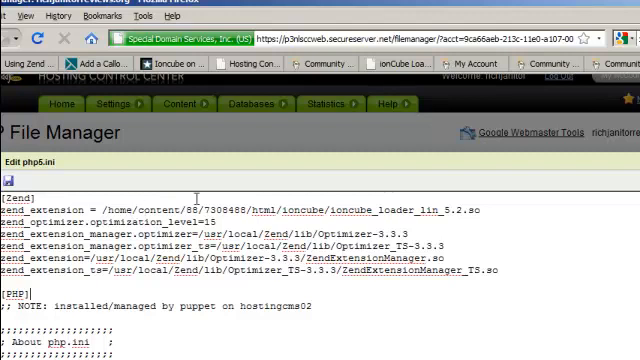
double_click(97, 210)
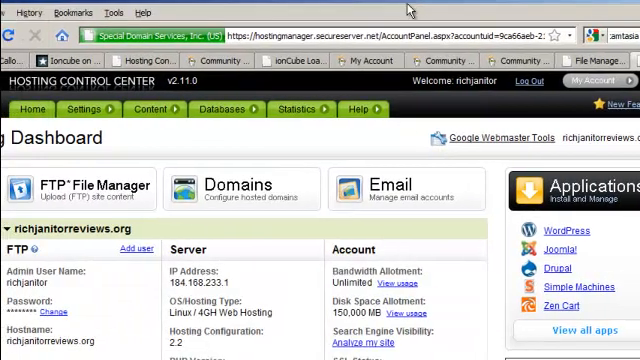
- Select the account's Absolute Hosting Path on the dashboard to copy it
scroll("down", 3)
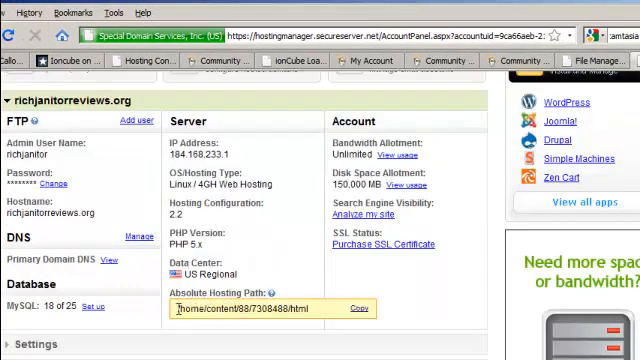
triple_click(245, 306)
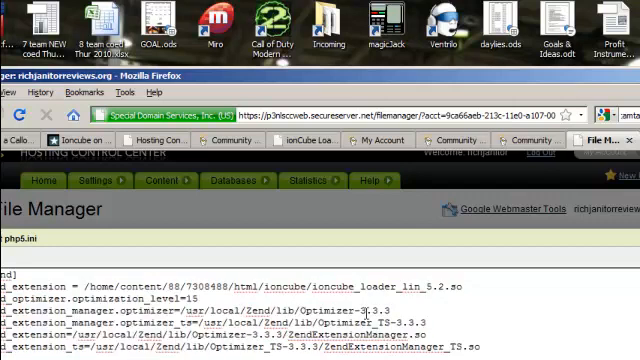
mouse_move(307, 82)
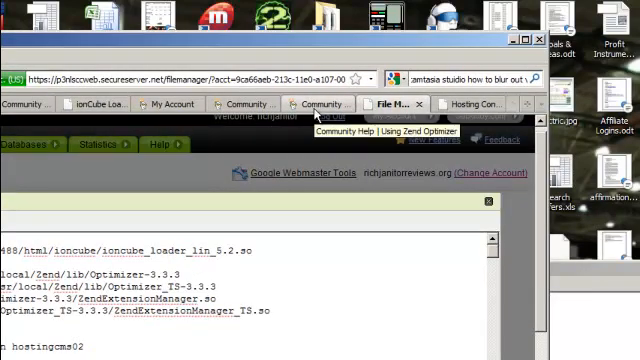
- Download the Linux (x86) ionCube loaders zip from ionCube's loader packages page
left_click(318, 104)
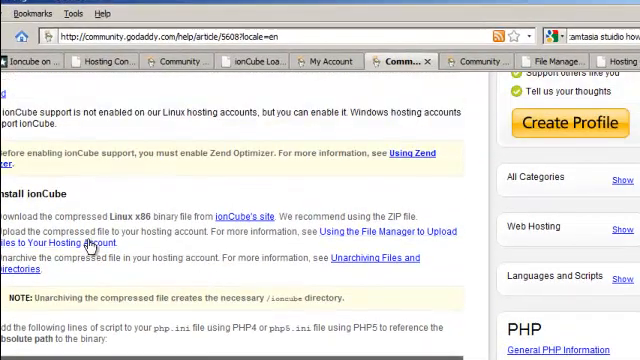
mouse_move(235, 225)
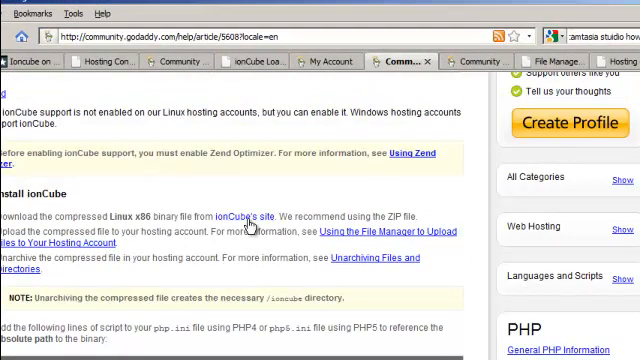
left_click(240, 215)
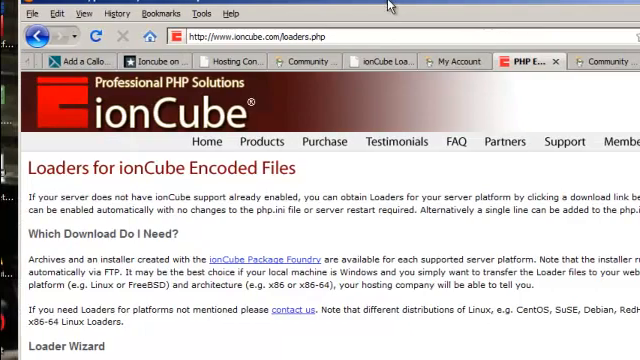
scroll("down", 3)
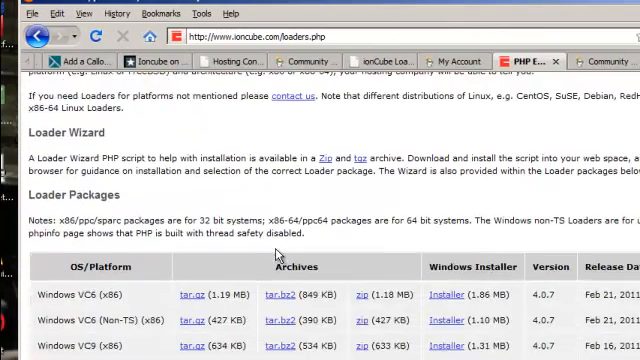
scroll("down", 3)
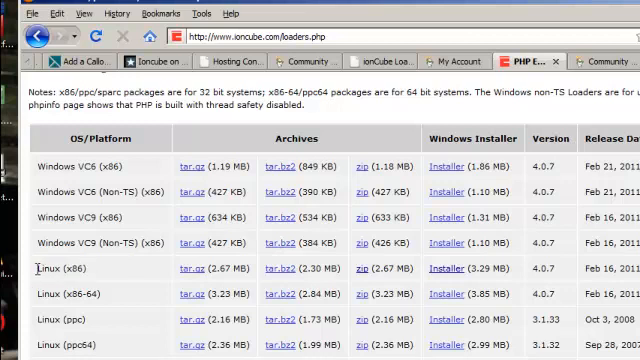
double_click(75, 268)
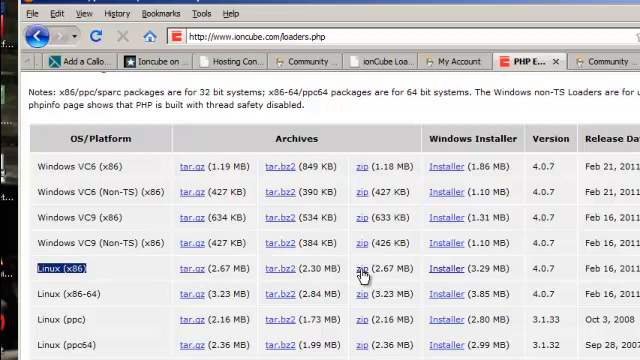
left_click(359, 268)
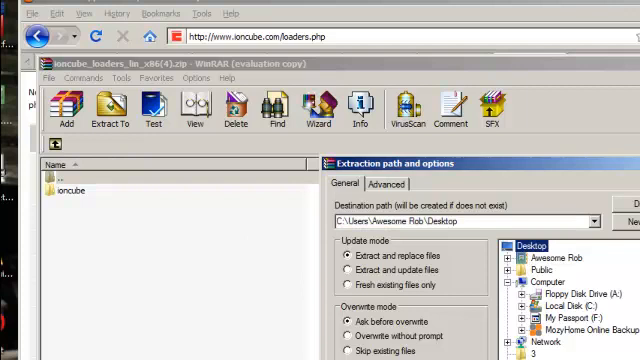
- Set the WinRAR extraction destination and extract the ioncube folder to the desktop
left_click(470, 221)
type("\\")
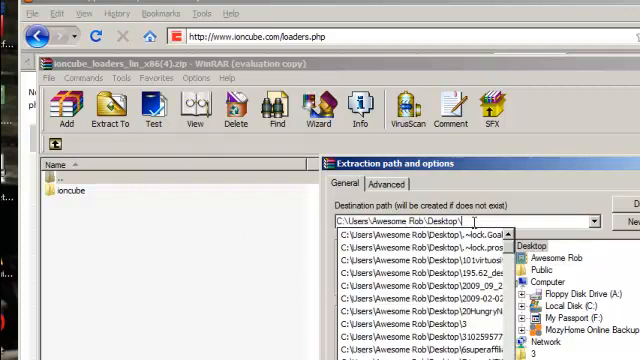
type("inc")
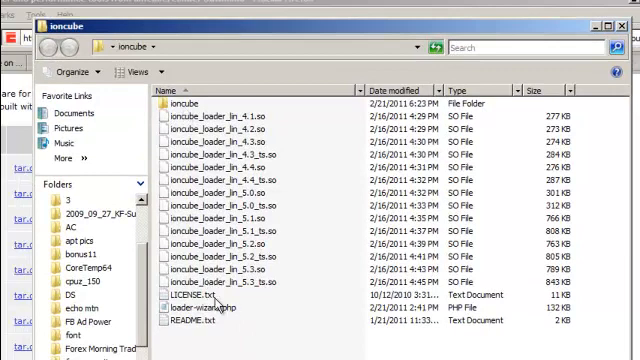
mouse_move(501, 182)
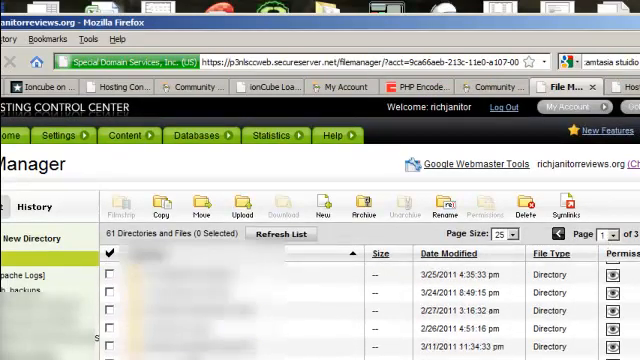
- Upload the loader files from the desktop ioncube folder into the server's ioncube directory
scroll("down", 3)
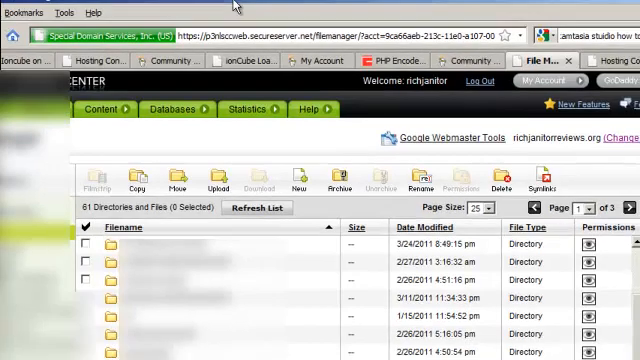
scroll("down", 3)
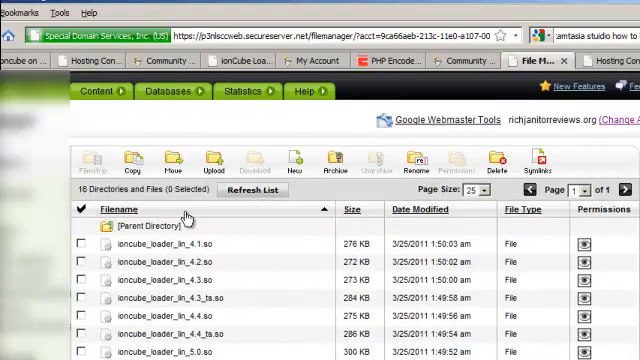
mouse_move(229, 161)
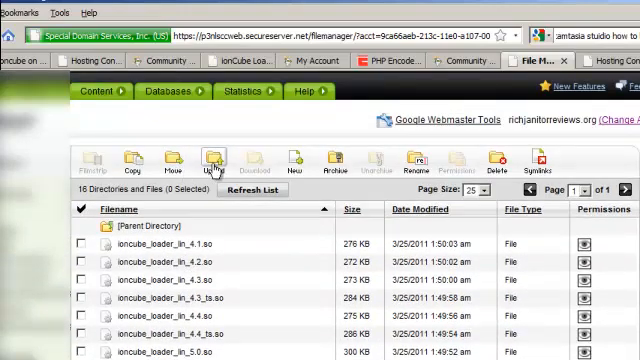
left_click(210, 162)
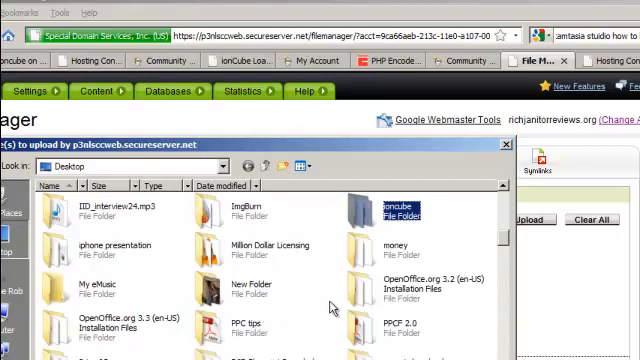
double_click(375, 207)
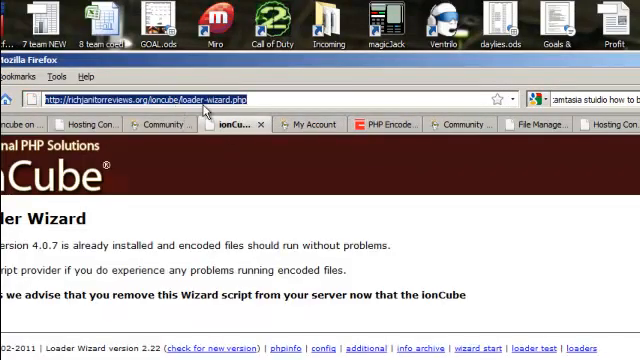
- Load loader-wizard.php to confirm ionCube Loader 4.0.7 is installed
left_click(258, 98)
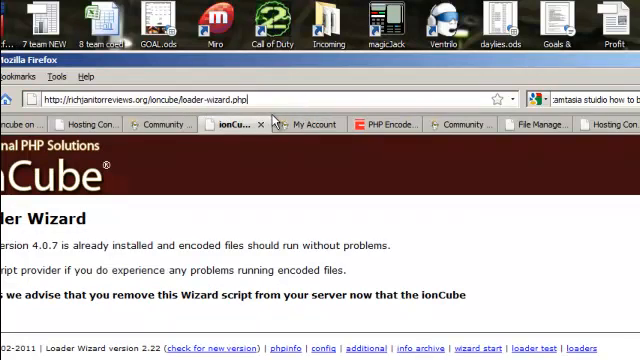